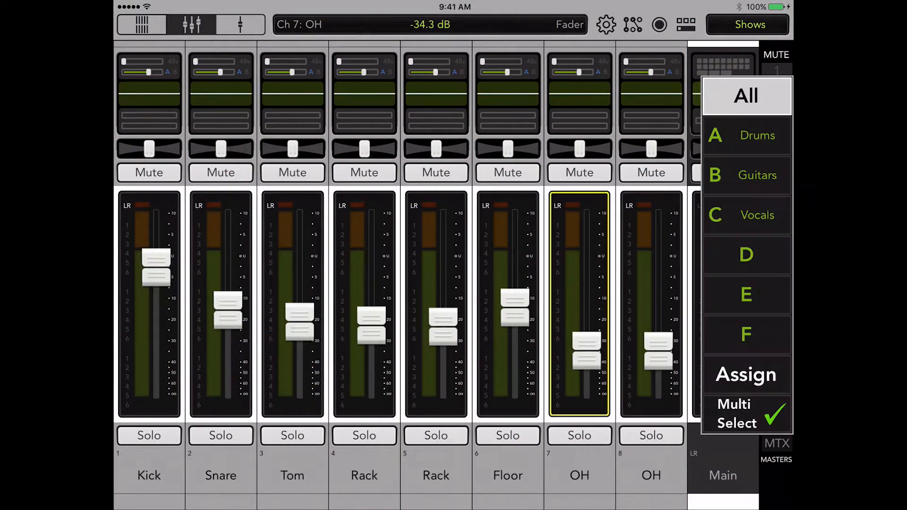
Turn off Multi Select, filter by the Guitars and Drums groups, then reset the view groups.
{"action": "left_click", "coordinate": [746, 414]}
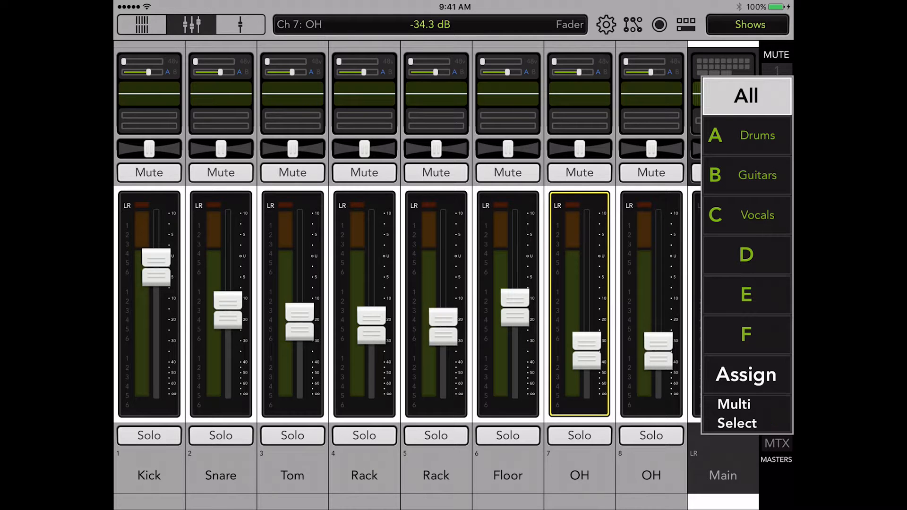
{"action": "left_click", "coordinate": [756, 214]}
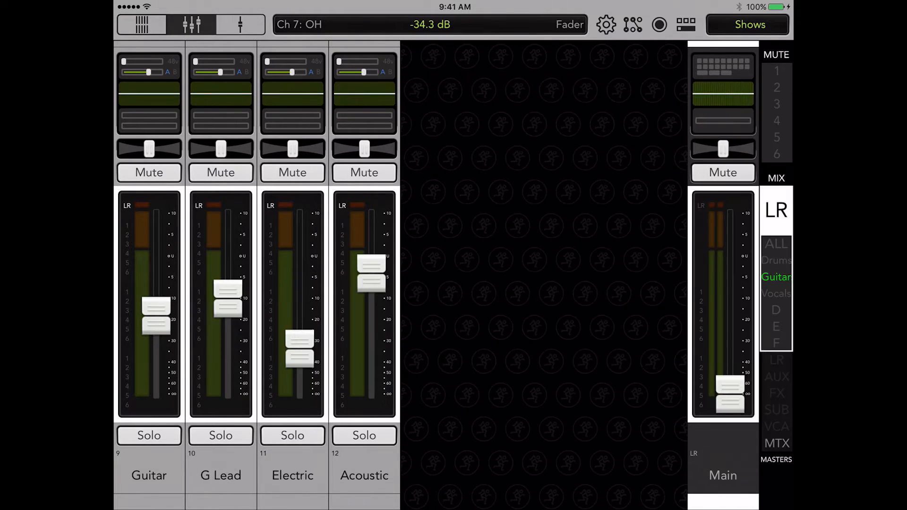
{"action": "left_click", "coordinate": [776, 261]}
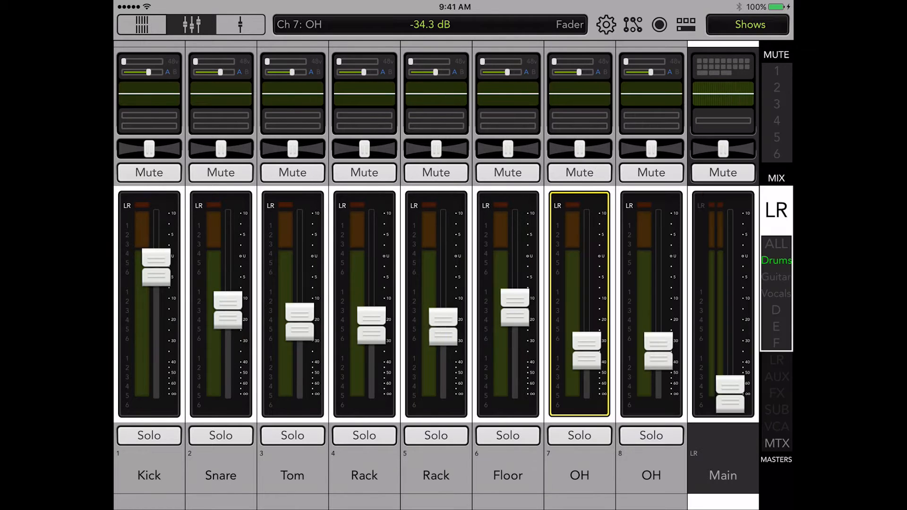
{"action": "left_click", "coordinate": [776, 243]}
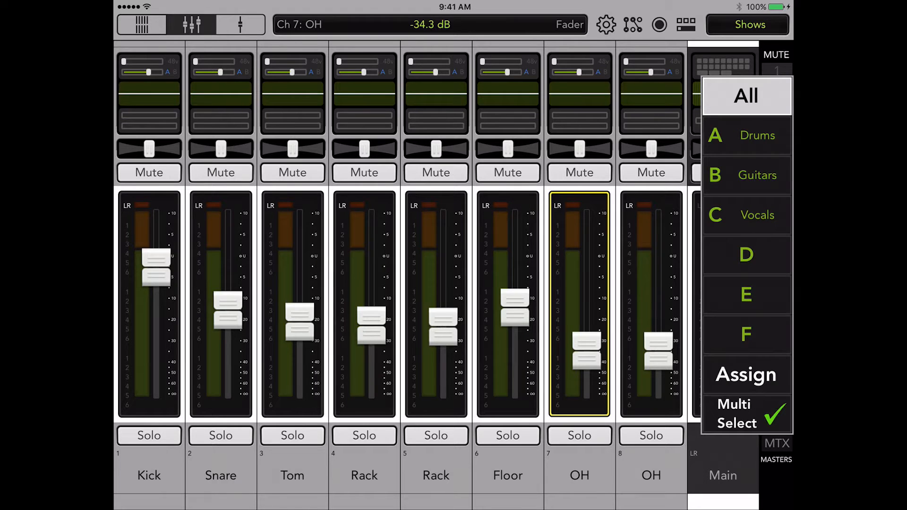
{"action": "left_click", "coordinate": [757, 175]}
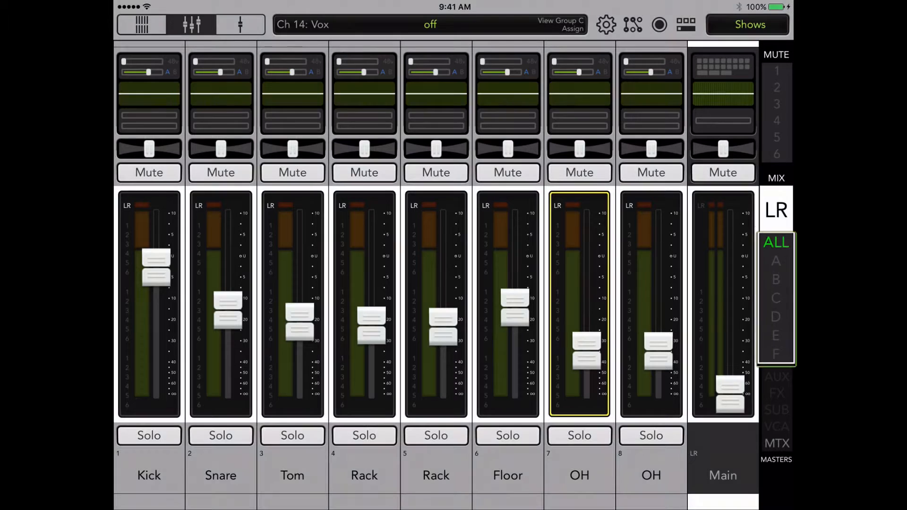
Select view group A and open its Assign window to edit the name.
{"action": "left_click", "coordinate": [776, 242]}
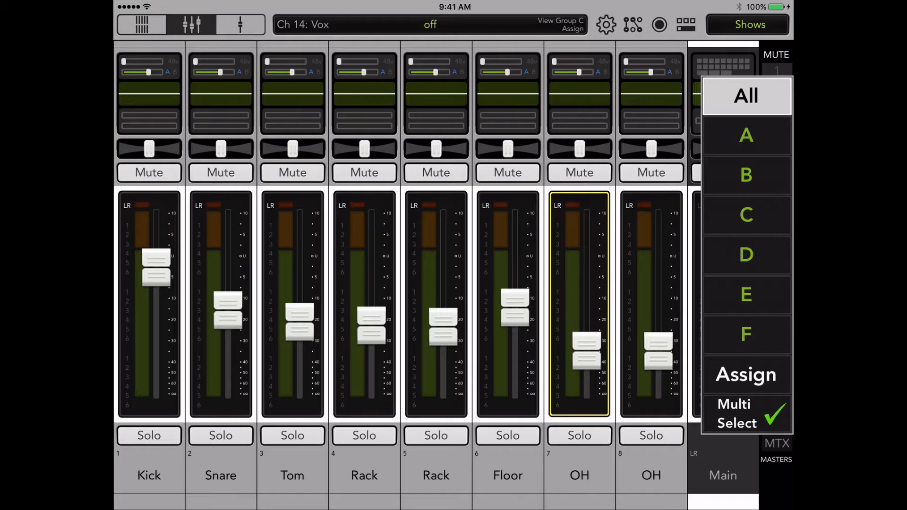
{"action": "left_click", "coordinate": [745, 334]}
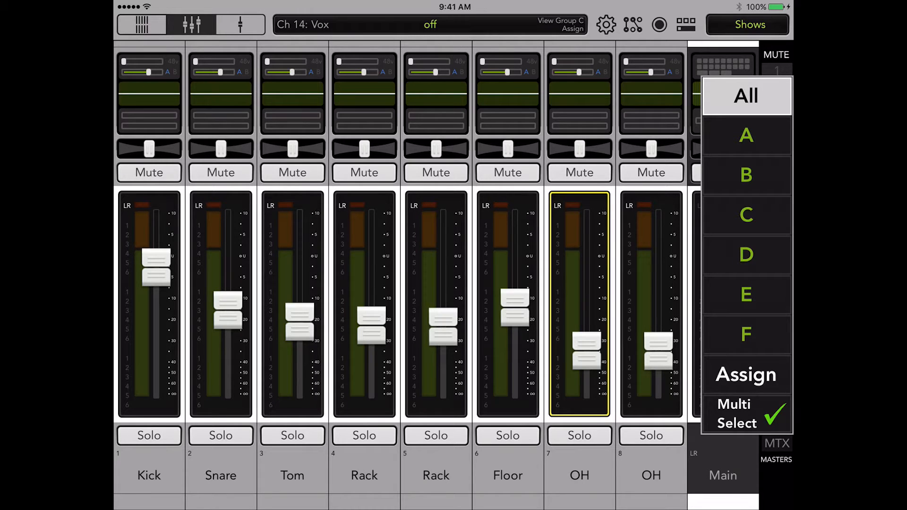
{"action": "left_click", "coordinate": [745, 374]}
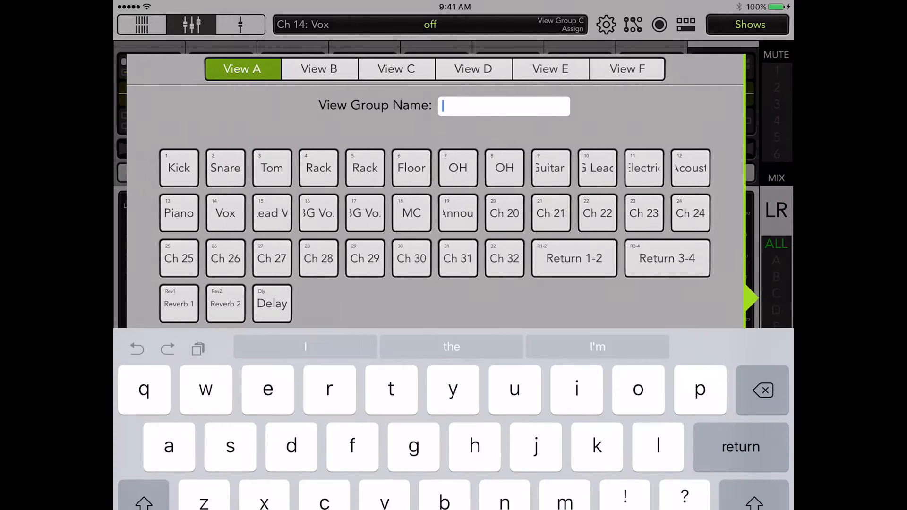
Name view group A 'Drums' and assign the Kick channel to it.
{"action": "type", "text": "Drums"}
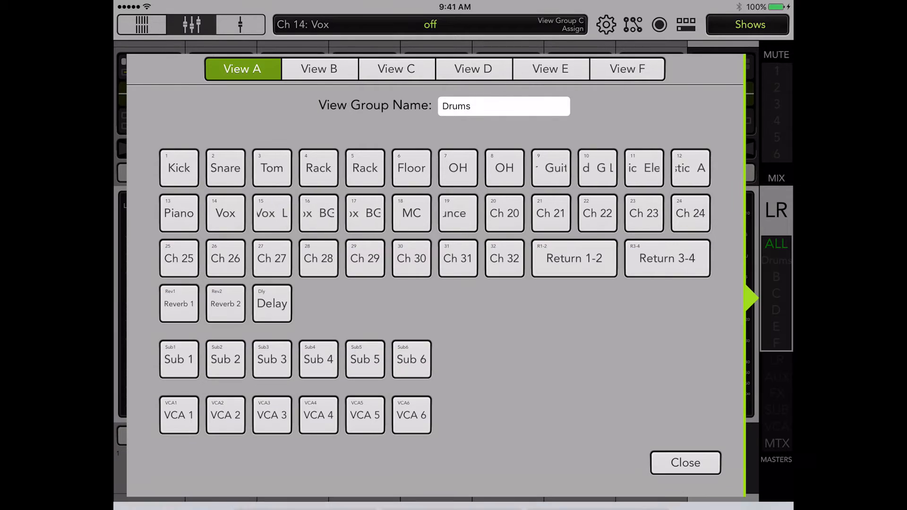
{"action": "left_click", "coordinate": [178, 167]}
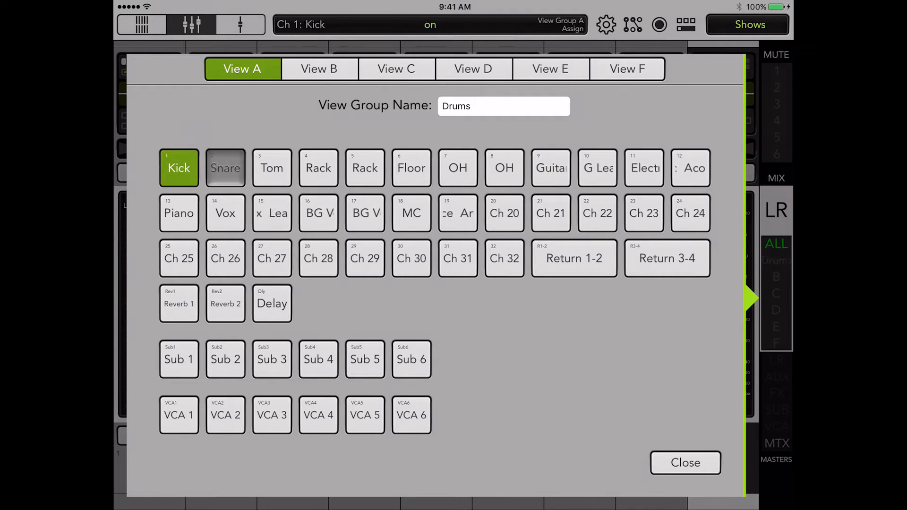